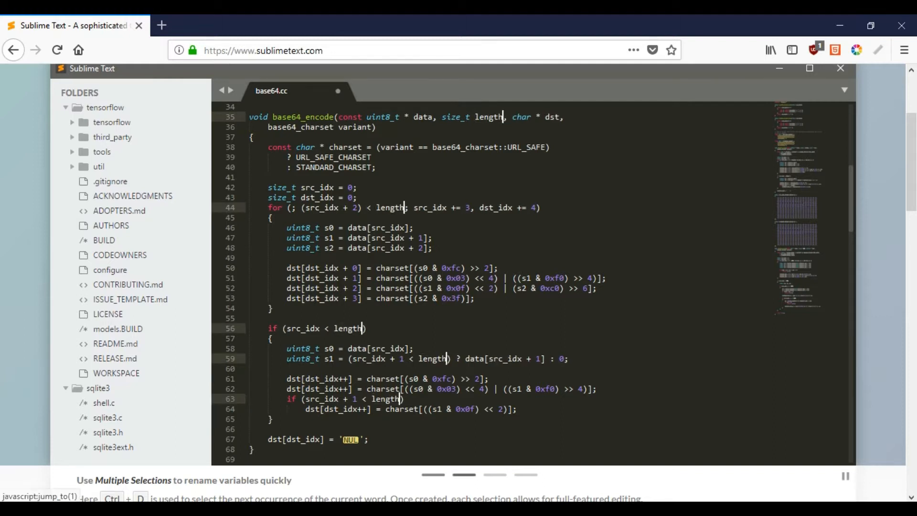
# Scroll the Sublime Text homepage past the demo carousel to 'Some features our users love'.
pyautogui.press('ctrl+p')
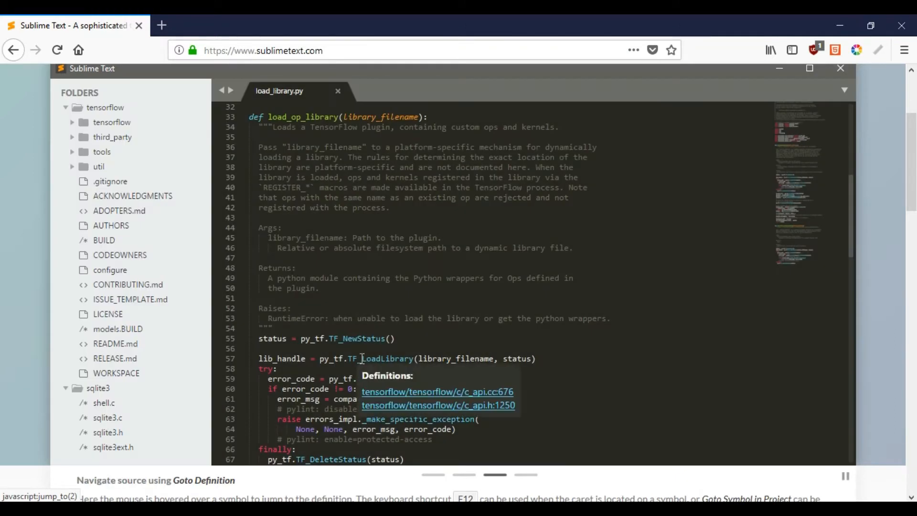
pyautogui.scroll(-3)
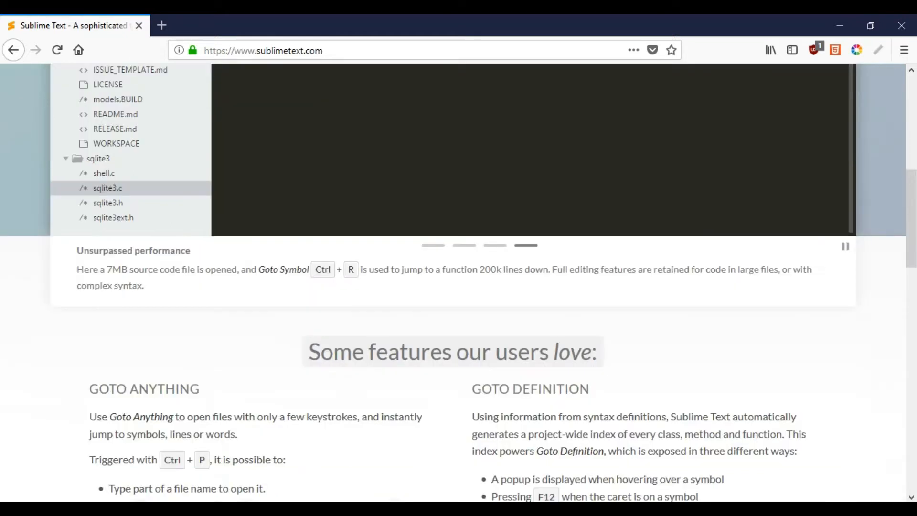
pyautogui.scroll(-3)
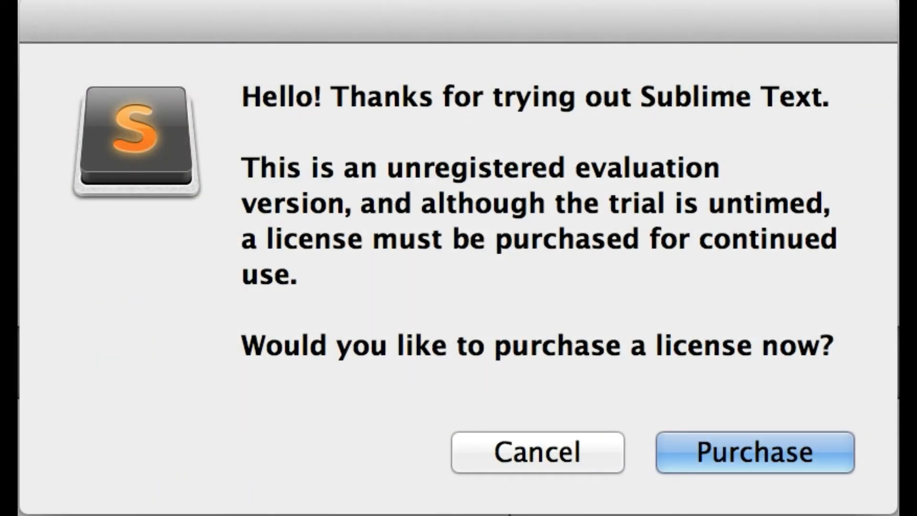
# Start a new line after cin>>c and write cout<<"use it".
pyautogui.click(536, 452)
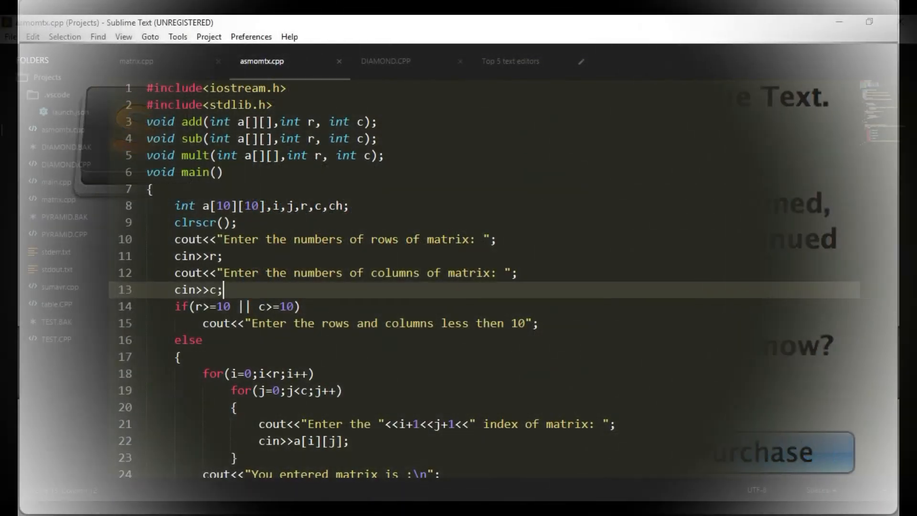
pyautogui.write('cout')
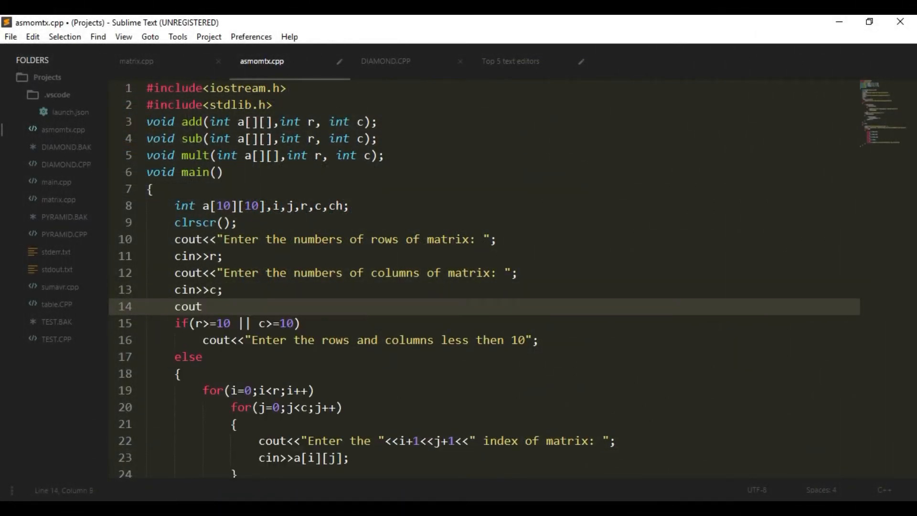
pyautogui.write('<<"use it"')
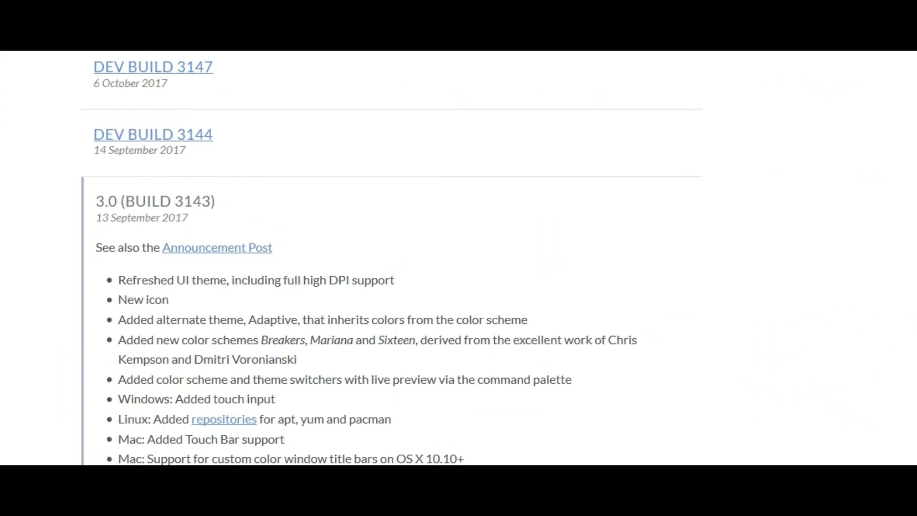
# Scroll the Sublime Text changelog from build 3147 down past 3126 to Build 3124.
pyautogui.scroll(-3)
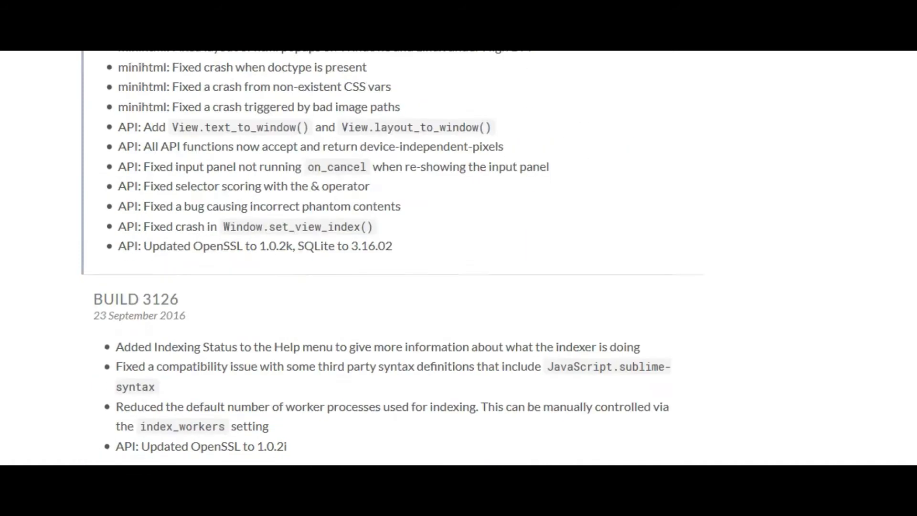
pyautogui.scroll(-3)
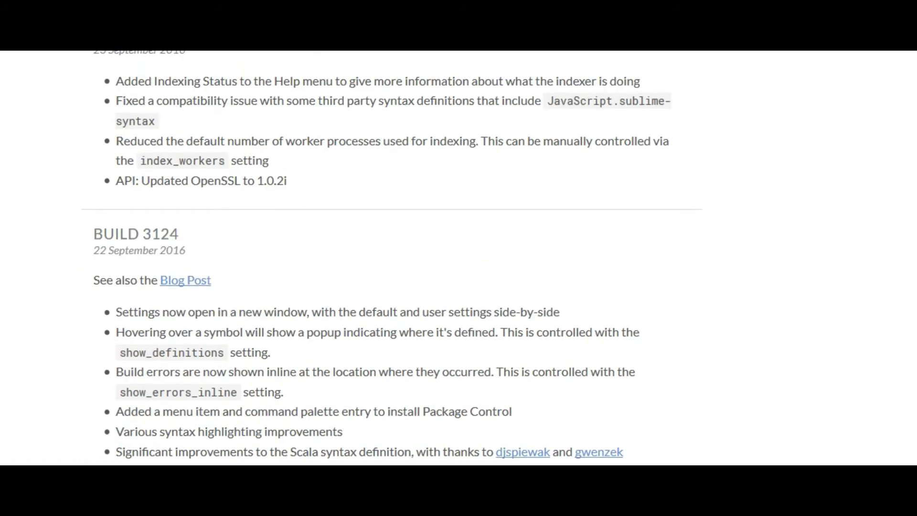
pyautogui.scroll(-3)
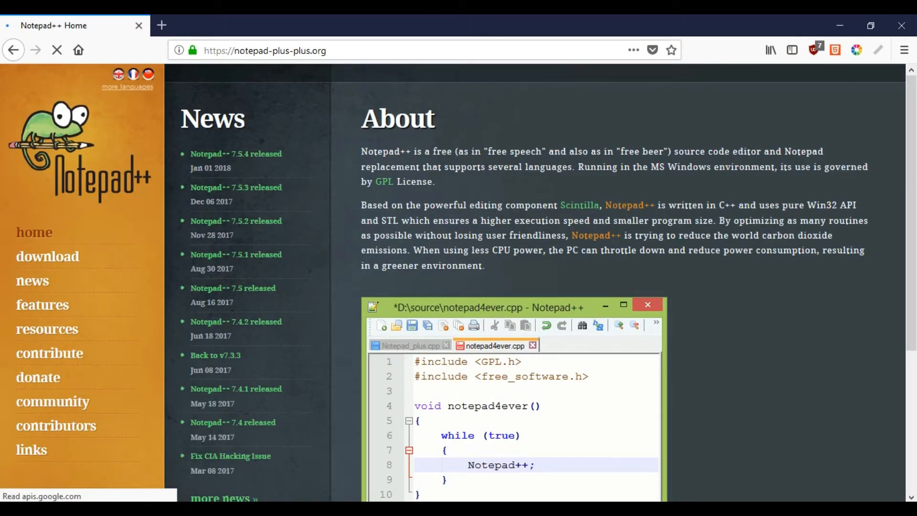
# Go to notepad-plus-plus.org and bring the version 7.5.4 download button into view.
pyautogui.click(56, 50)
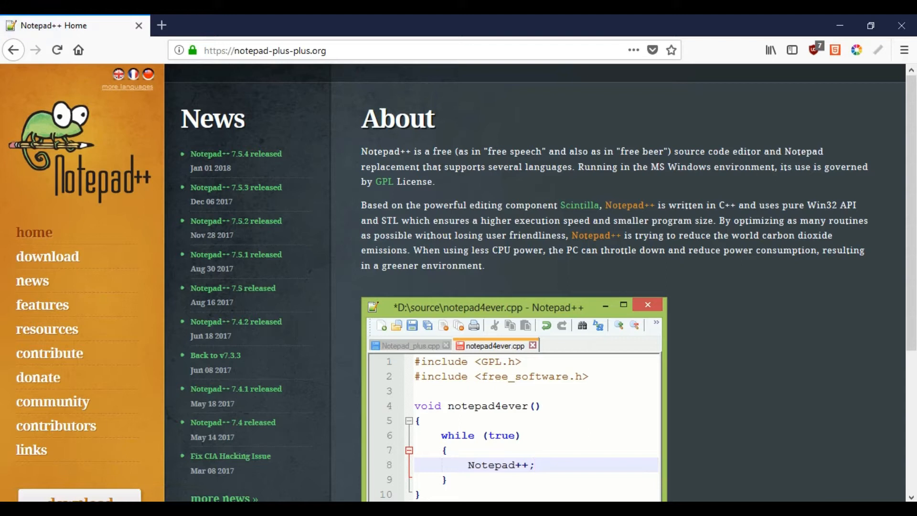
pyautogui.scroll(-3)
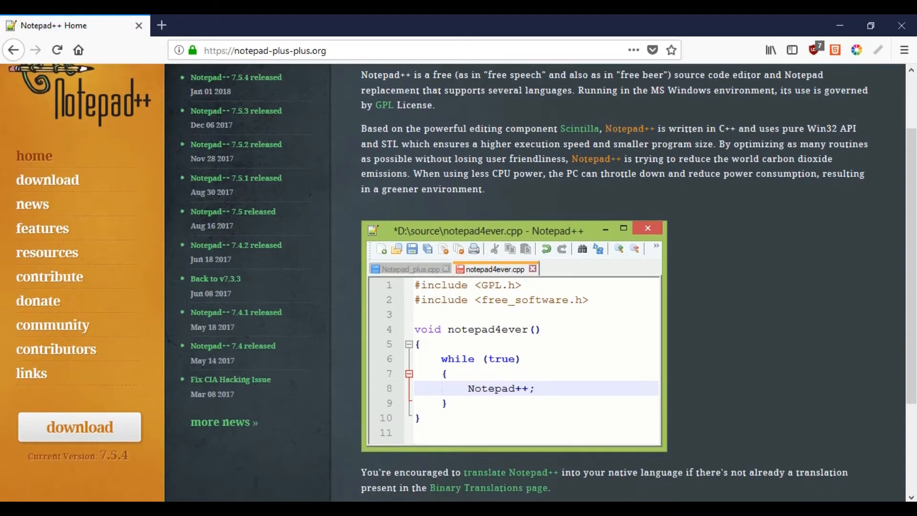
pyautogui.scroll(-3)
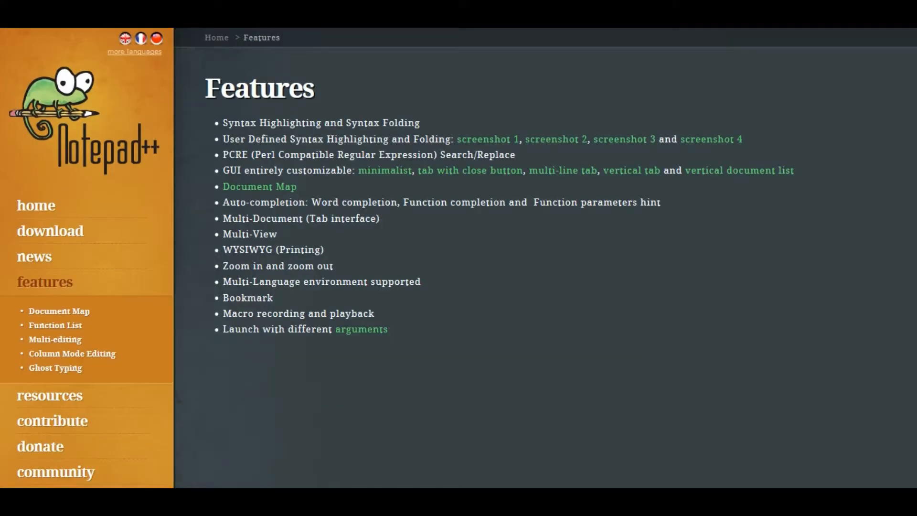
pyautogui.moveTo(54, 339)
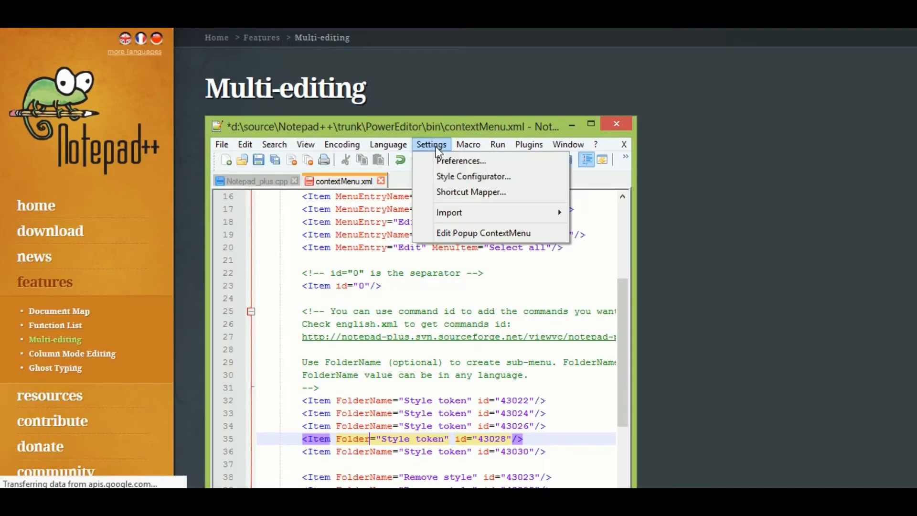
# View the Multi-editing feature page's animated demo, then search Google for atom.
pyautogui.click(460, 160)
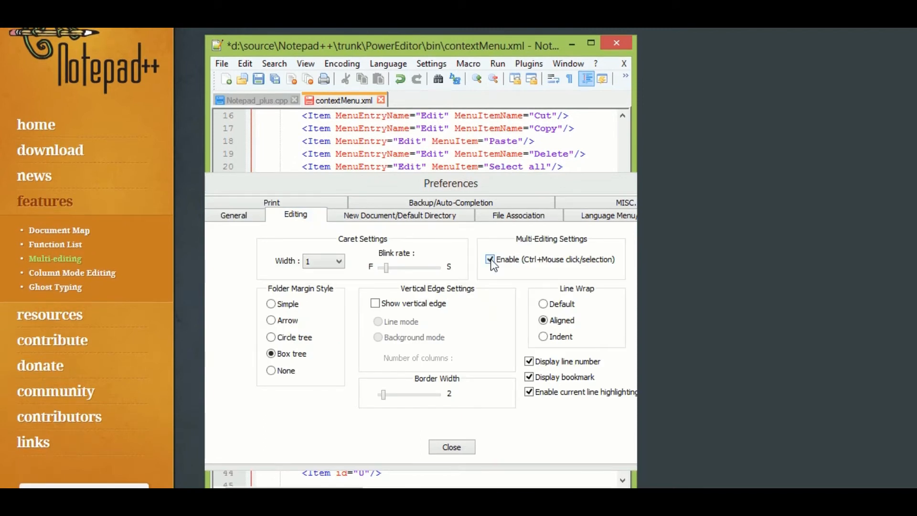
pyautogui.click(451, 447)
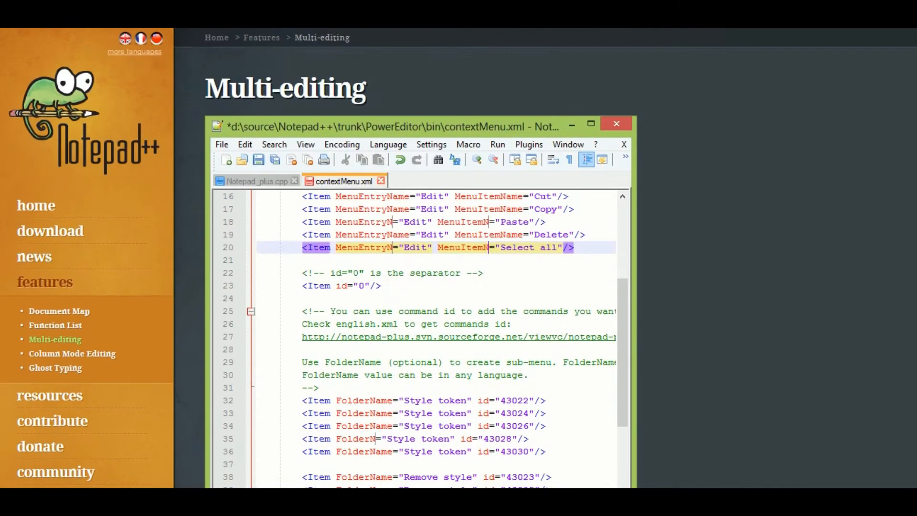
pyautogui.scroll(-3)
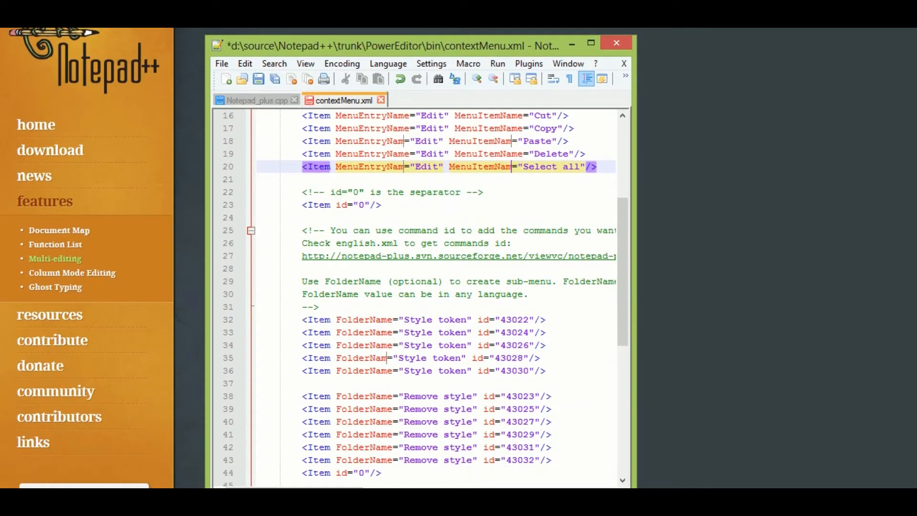
pyautogui.click(431, 64)
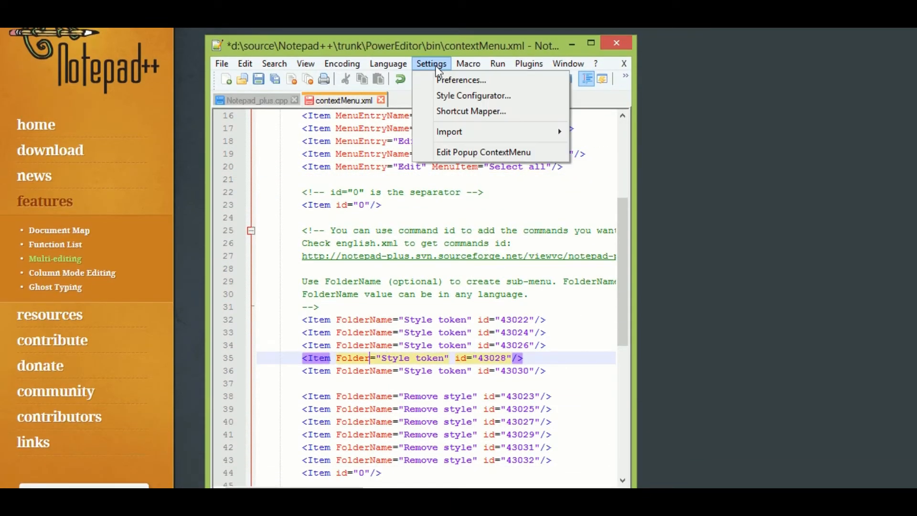
pyautogui.click(460, 79)
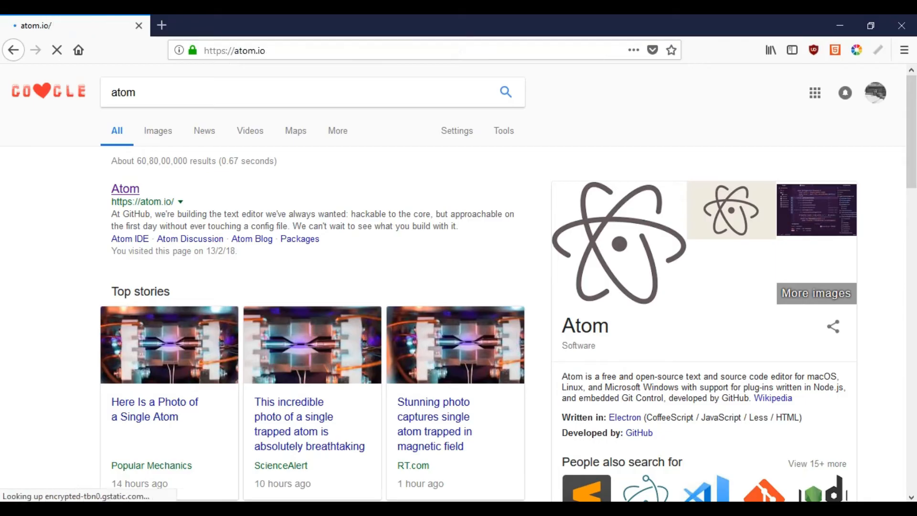
# Open atom.io from the results and scroll to the text-editor-element.js preview.
pyautogui.click(124, 188)
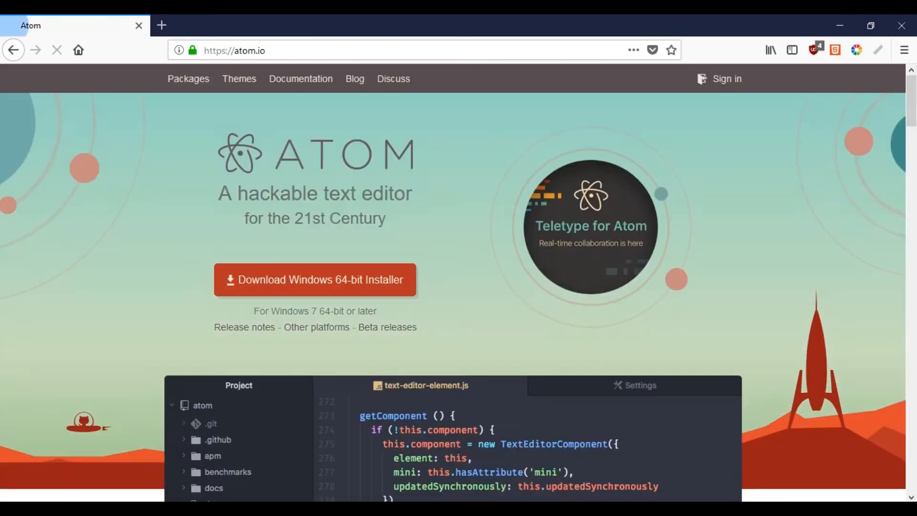
pyautogui.click(56, 50)
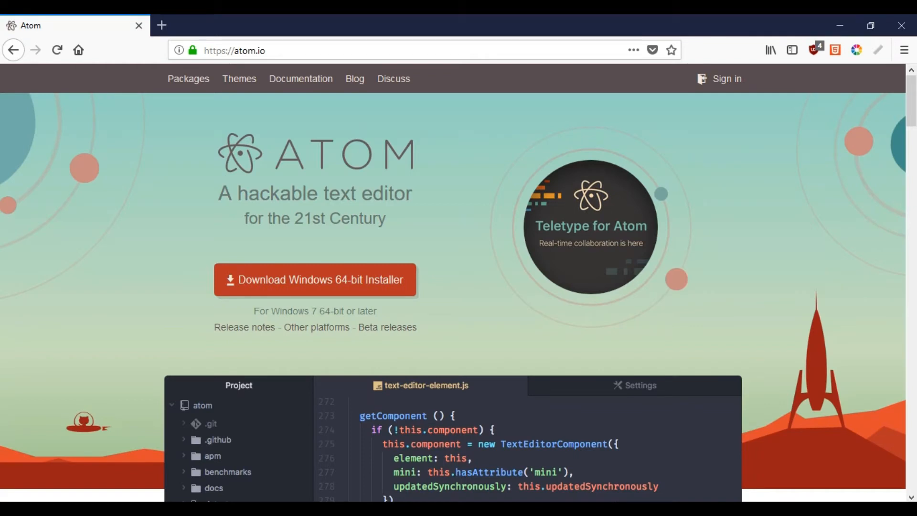
pyautogui.scroll(-3)
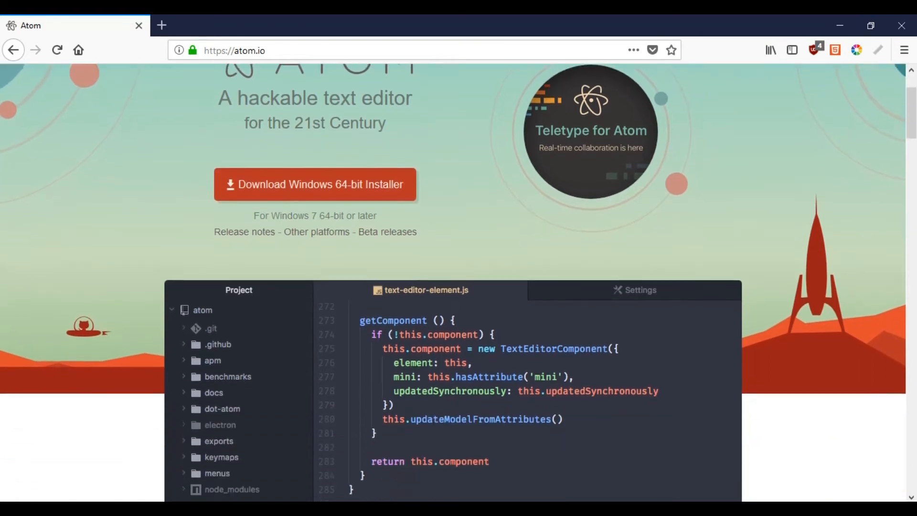
pyautogui.scroll(-3)
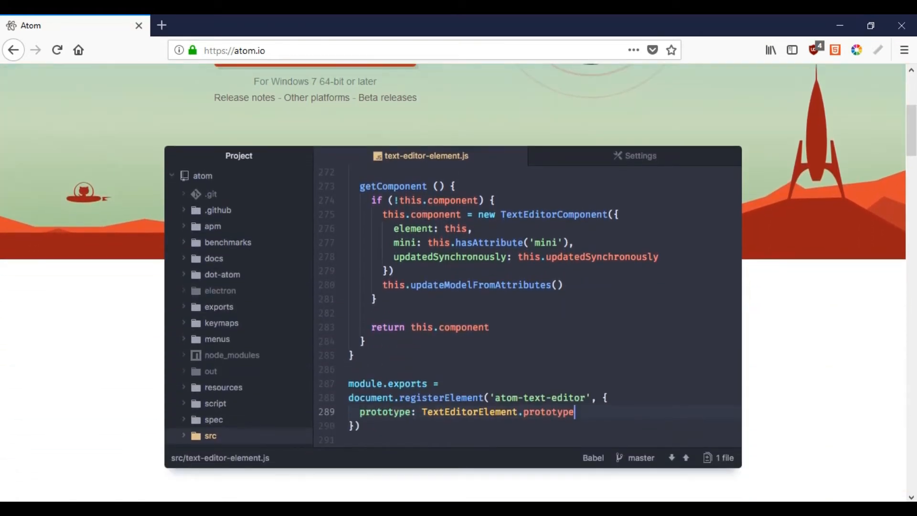
pyautogui.scroll(-3)
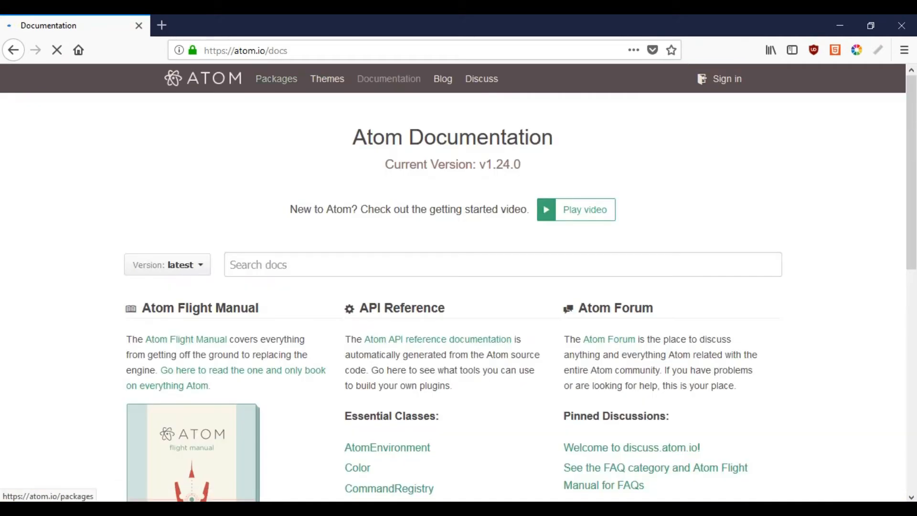
# Scroll through the Atom homepage's feature sections and back up toward the top.
pyautogui.scroll(-3)
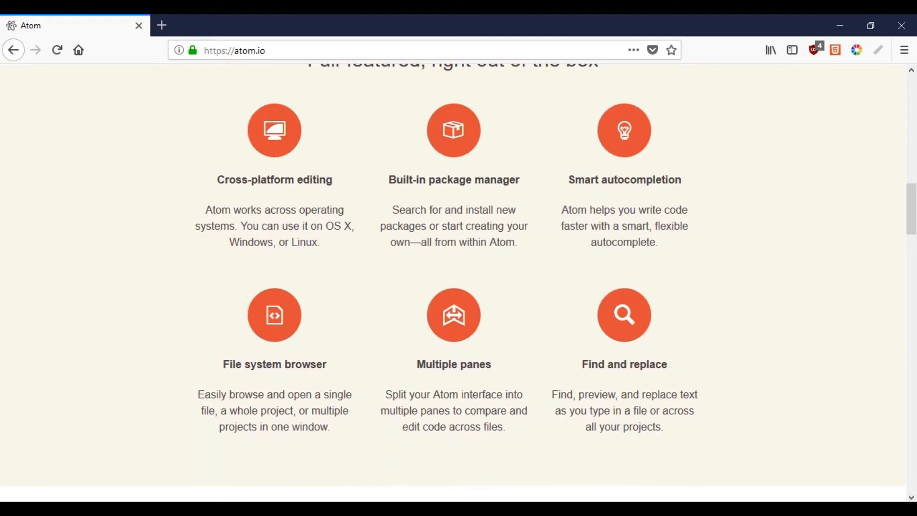
pyautogui.scroll(3)
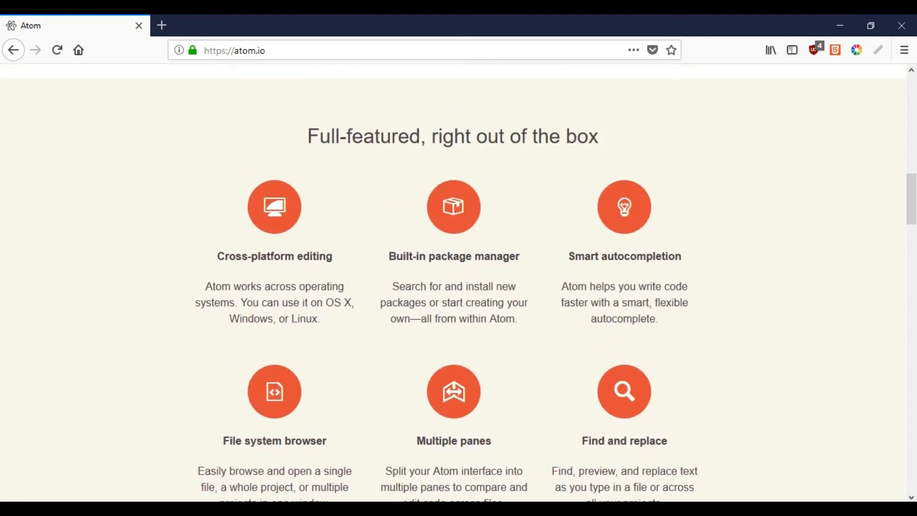
pyautogui.scroll(-3)
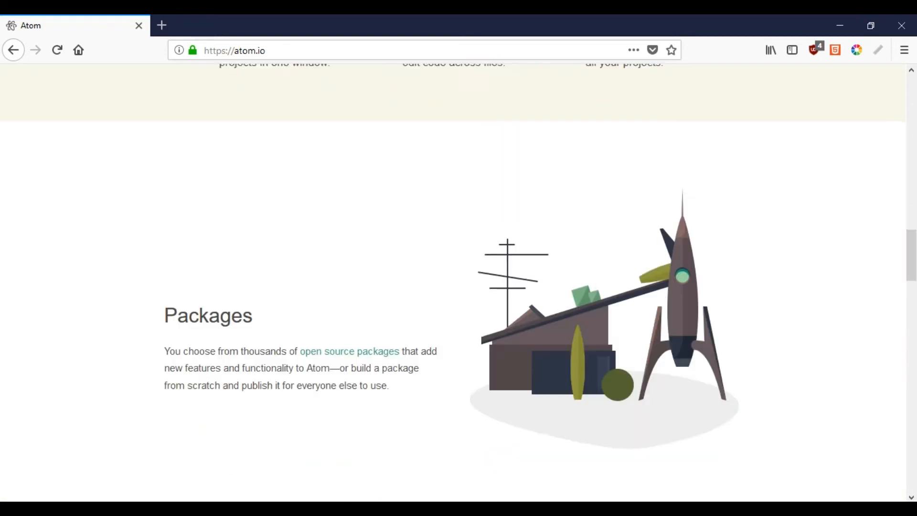
pyautogui.scroll(-3)
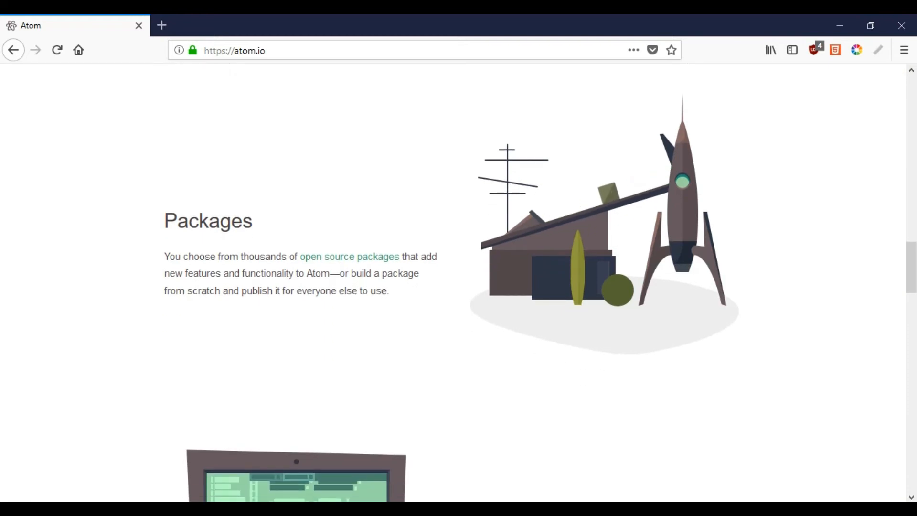
pyautogui.scroll(-3)
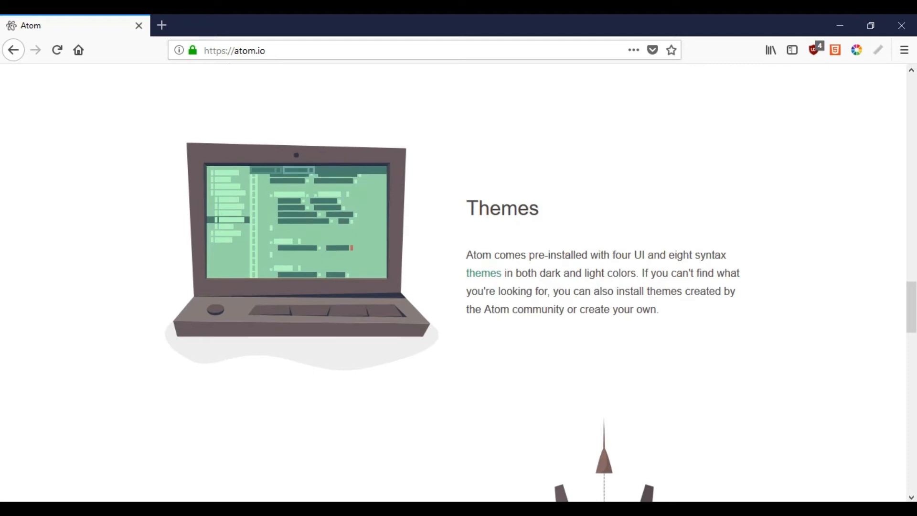
pyautogui.scroll(-3)
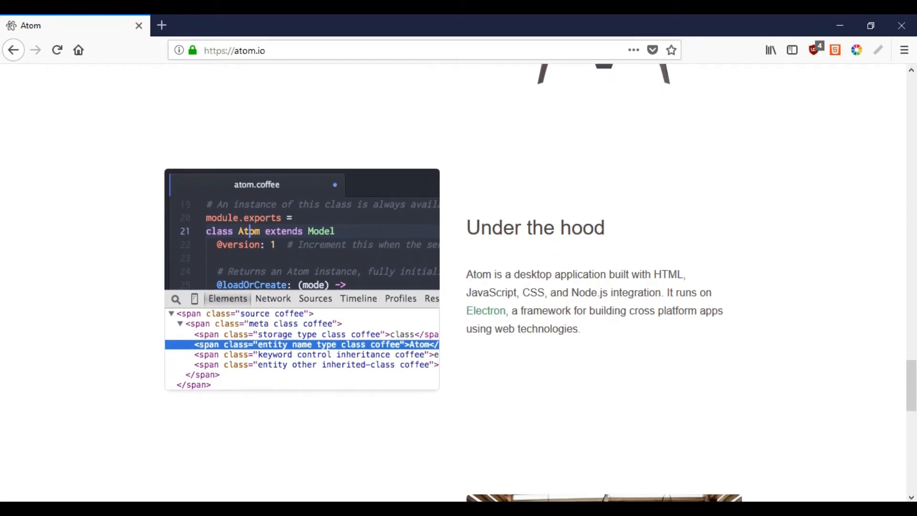
pyautogui.scroll(-3)
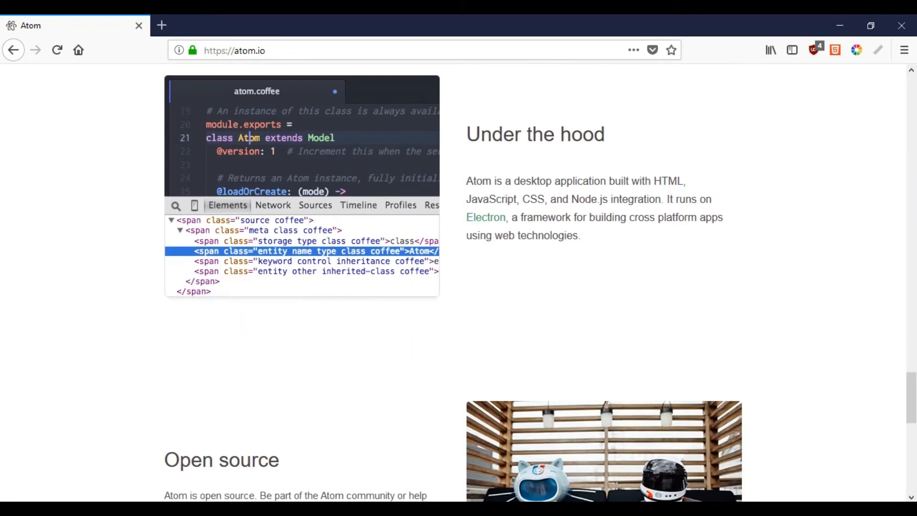
pyautogui.scroll(-3)
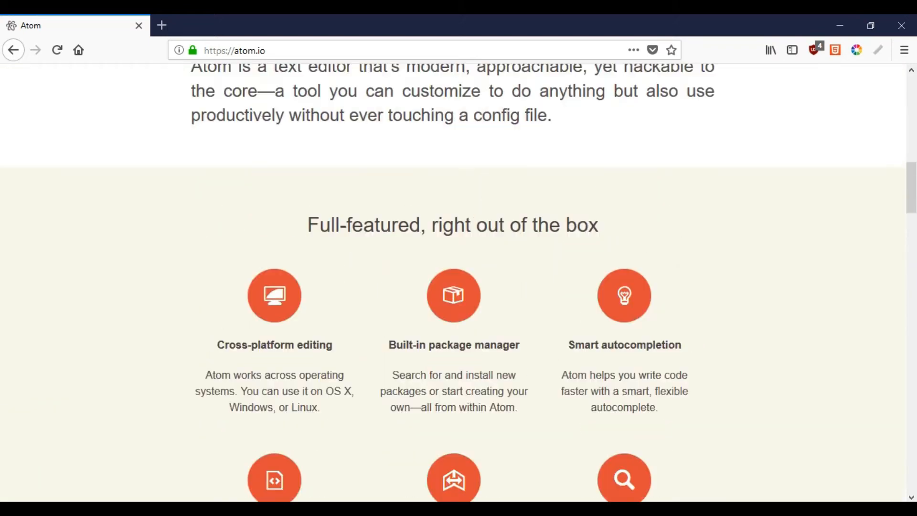
pyautogui.scroll(3)
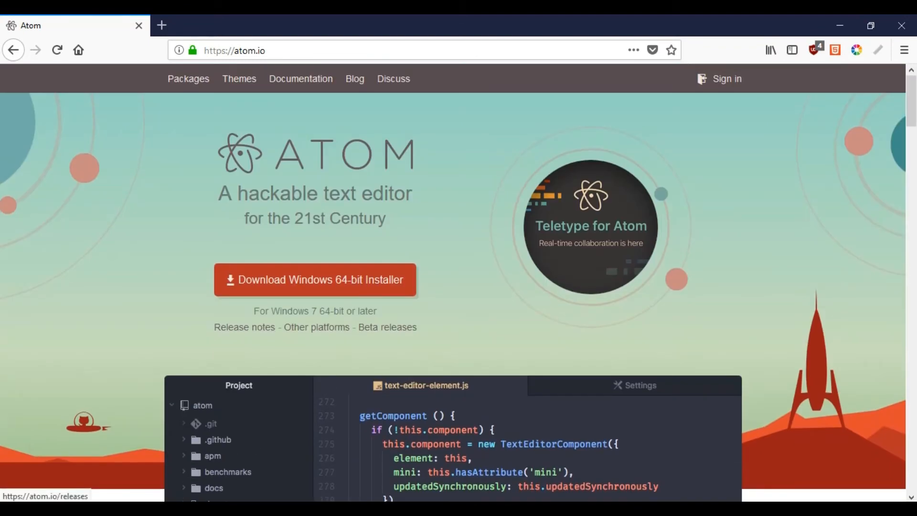
# Open Documentation, then the Atom Basics chapter, and read down to its settings section.
pyautogui.click(301, 78)
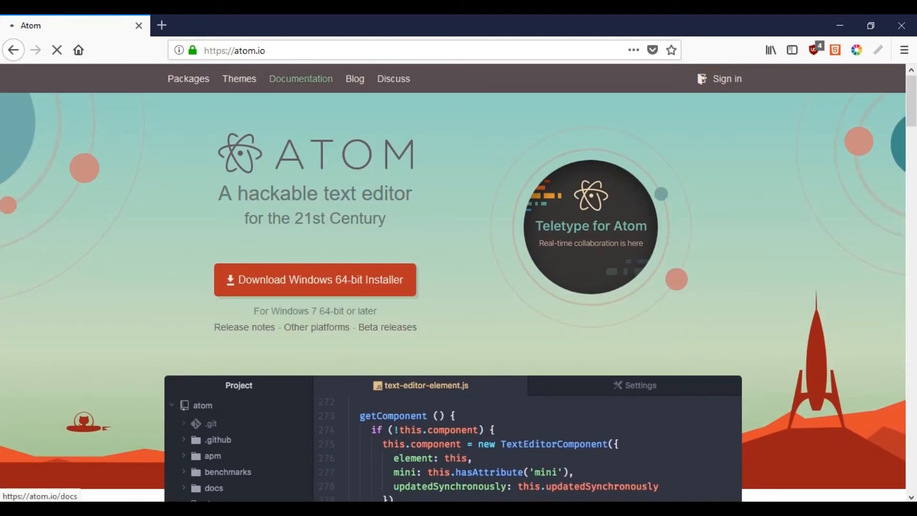
pyautogui.click(301, 78)
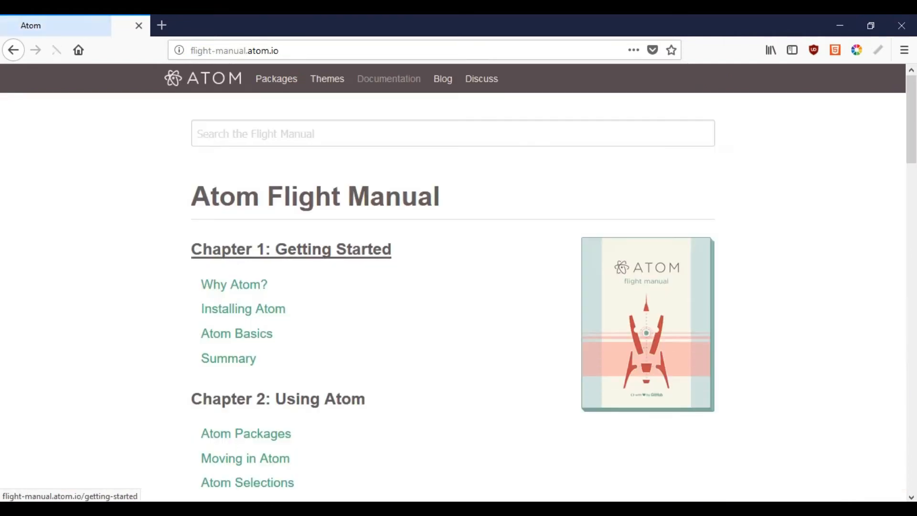
pyautogui.scroll(-3)
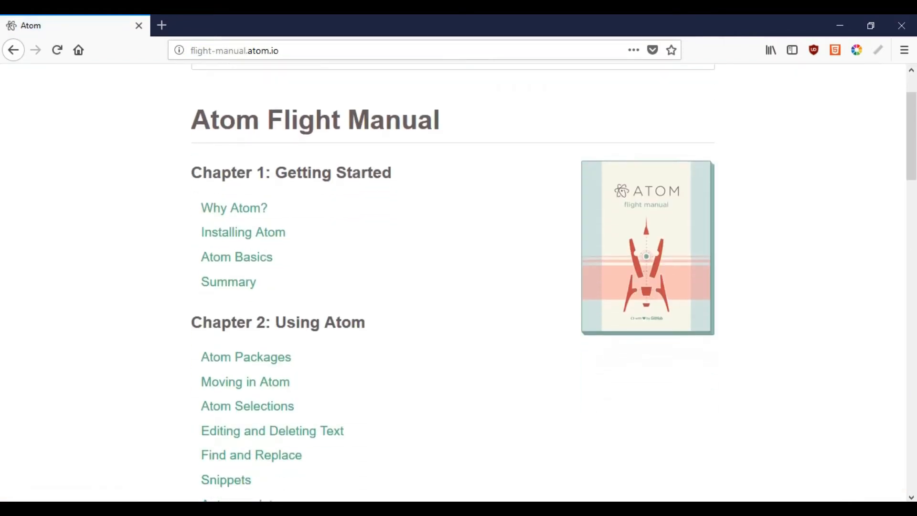
pyautogui.moveTo(236, 257)
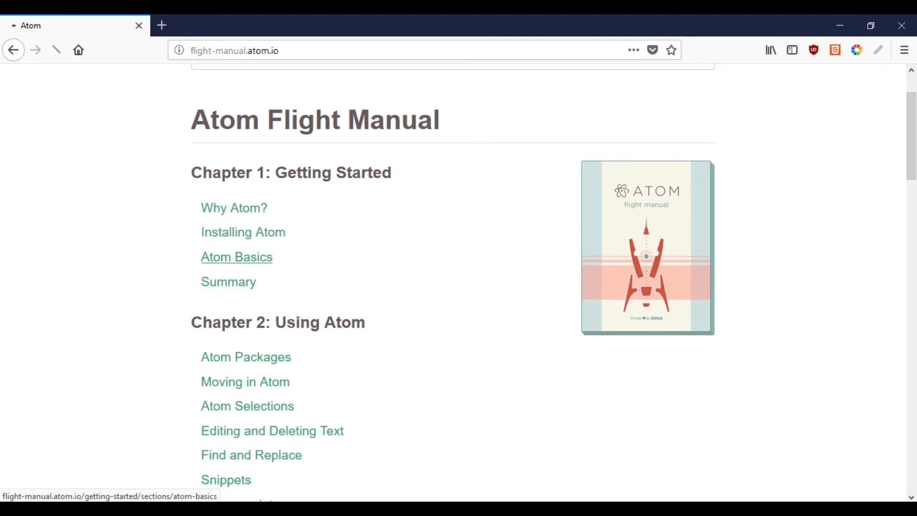
pyautogui.click(236, 257)
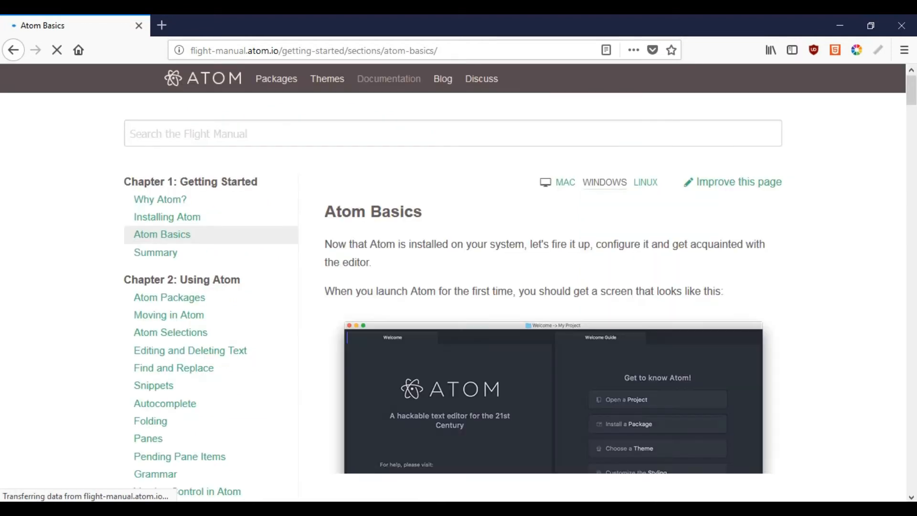
pyautogui.scroll(-3)
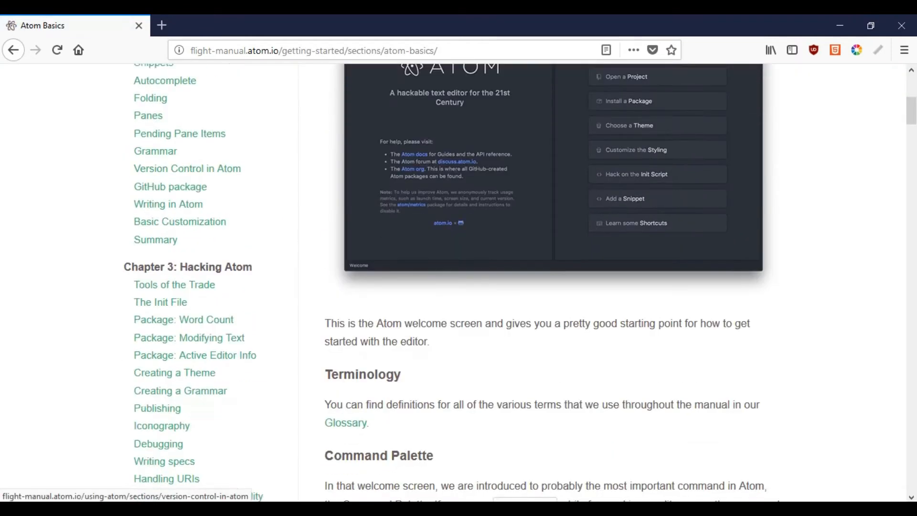
pyautogui.scroll(-3)
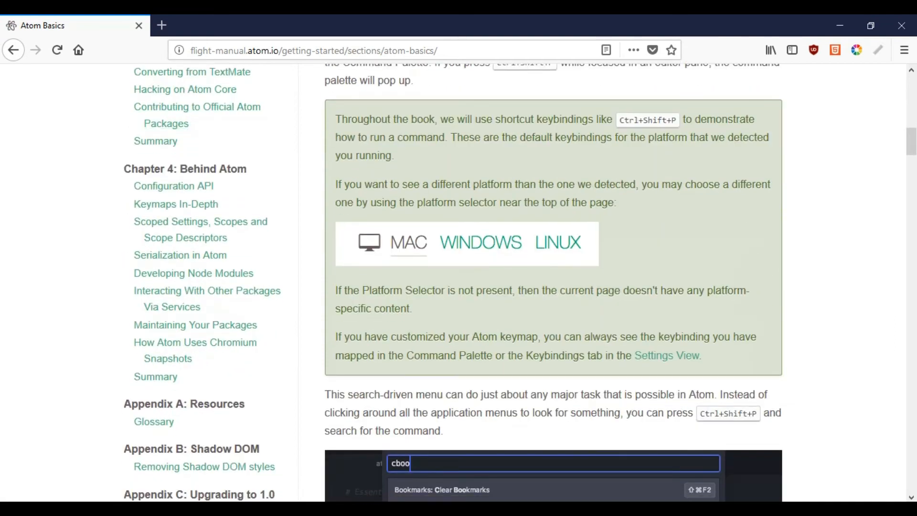
pyautogui.scroll(-3)
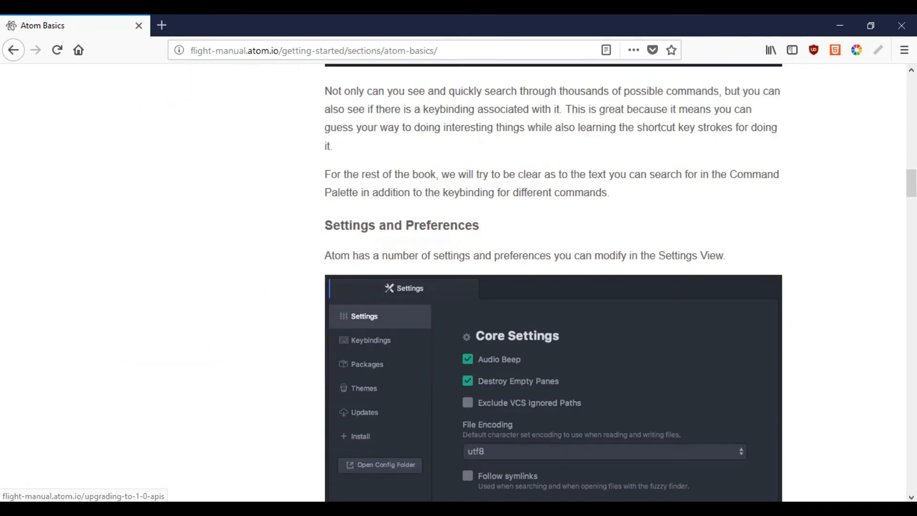
pyautogui.scroll(-3)
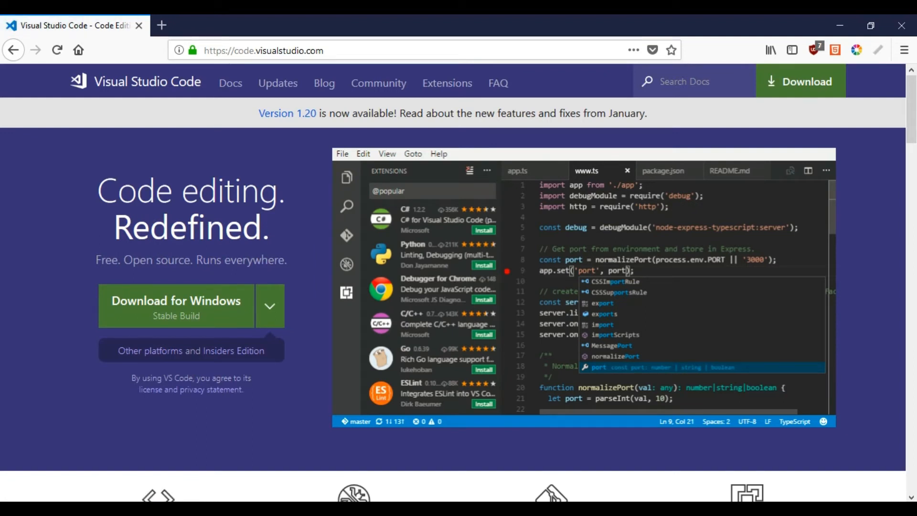
# Scroll code.visualstudio.com through its features and download section.
pyautogui.scroll(-3)
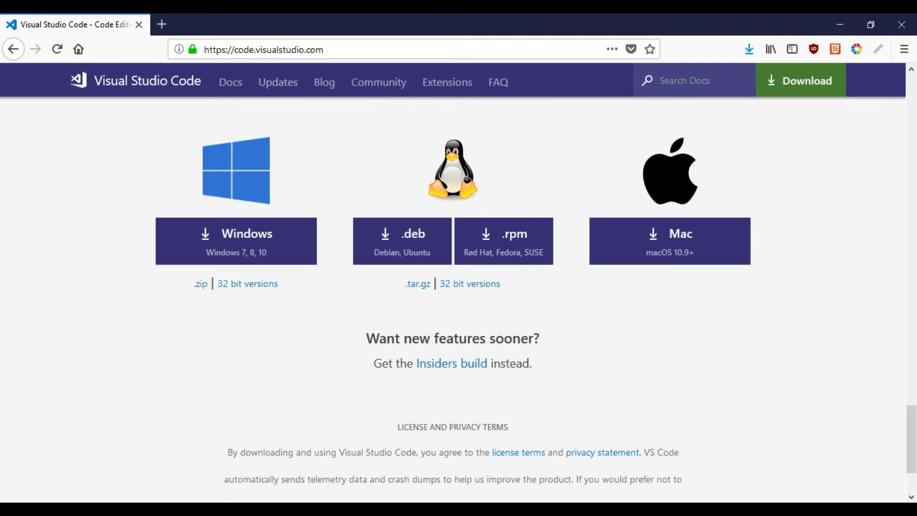
pyautogui.scroll(-3)
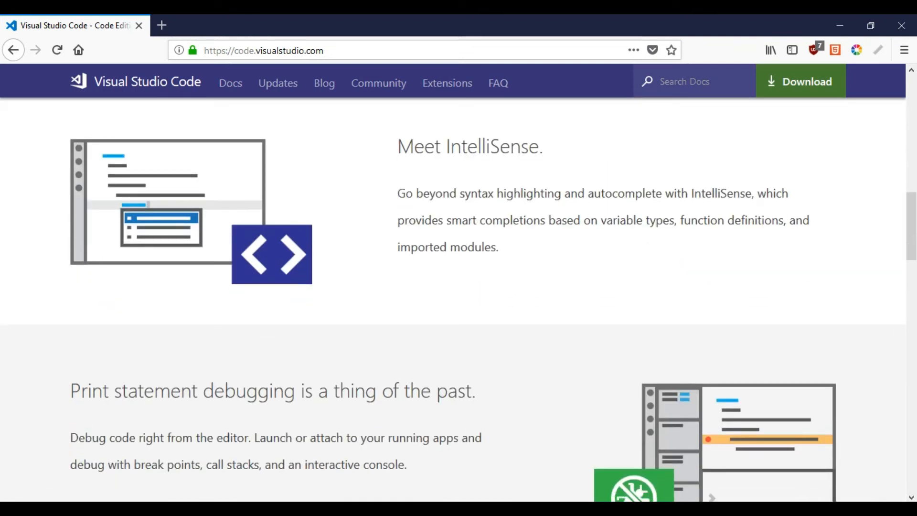
pyautogui.scroll(-3)
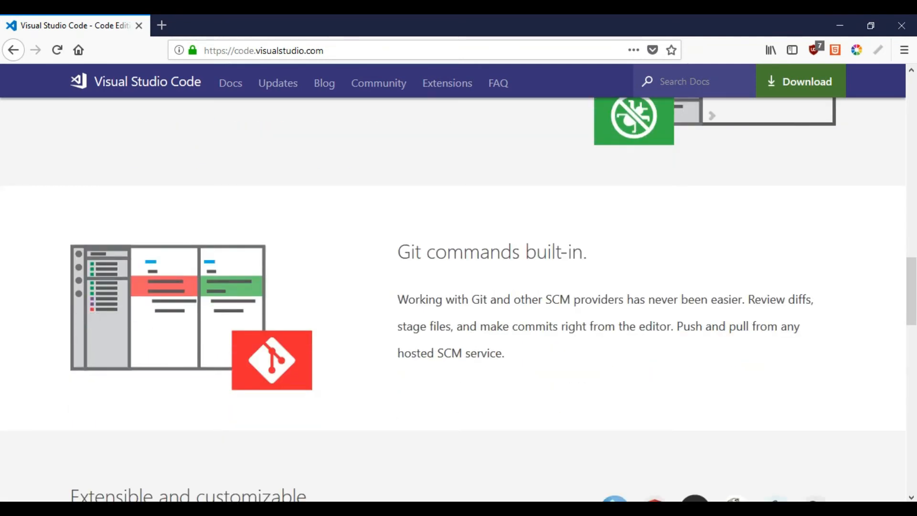
pyautogui.scroll(-3)
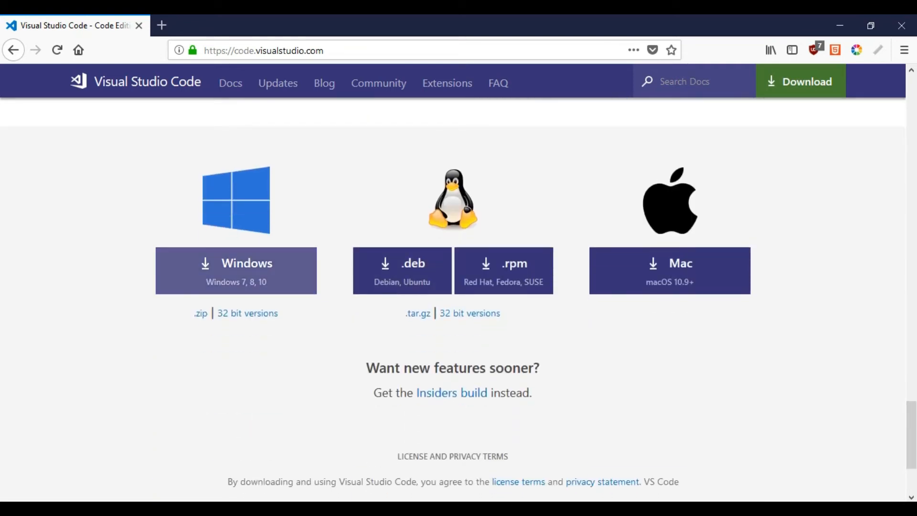
pyautogui.scroll(-3)
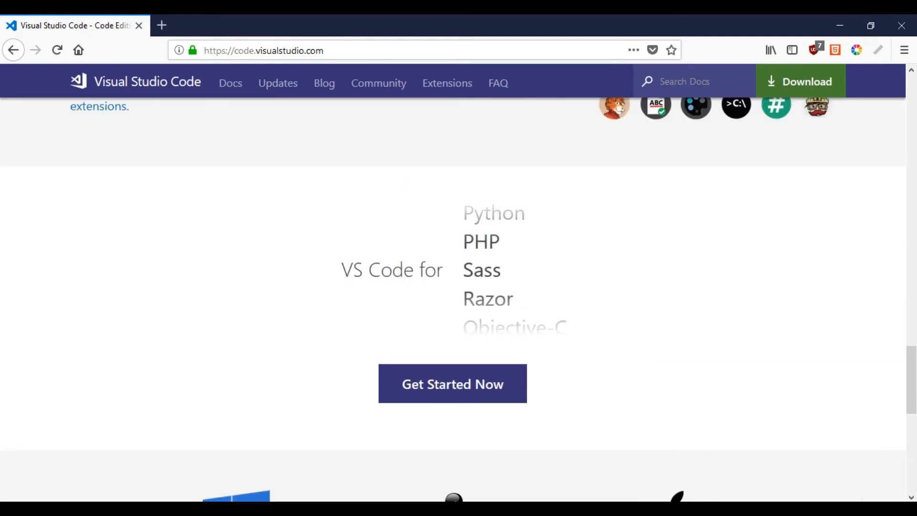
pyautogui.scroll(-3)
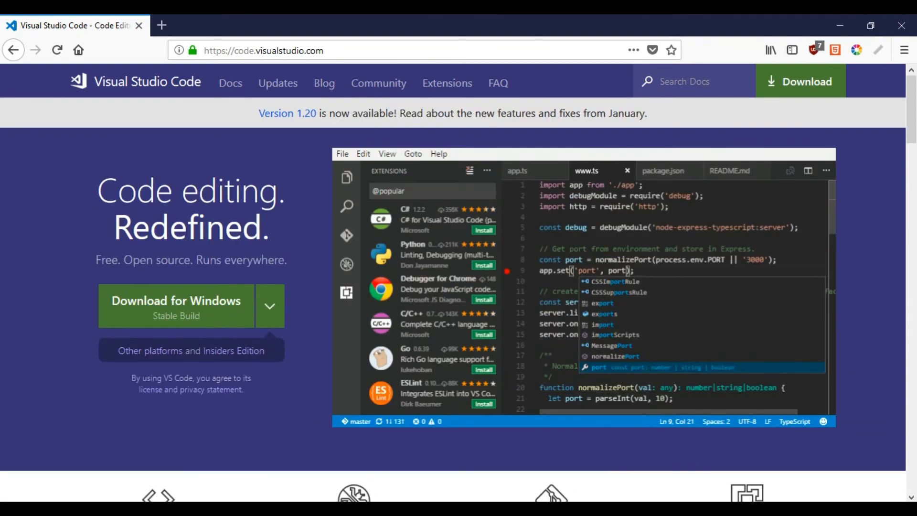
# Open the Marketplace, scroll to Most Popular, and view the C/C++ extension's debugging overview.
pyautogui.click(447, 82)
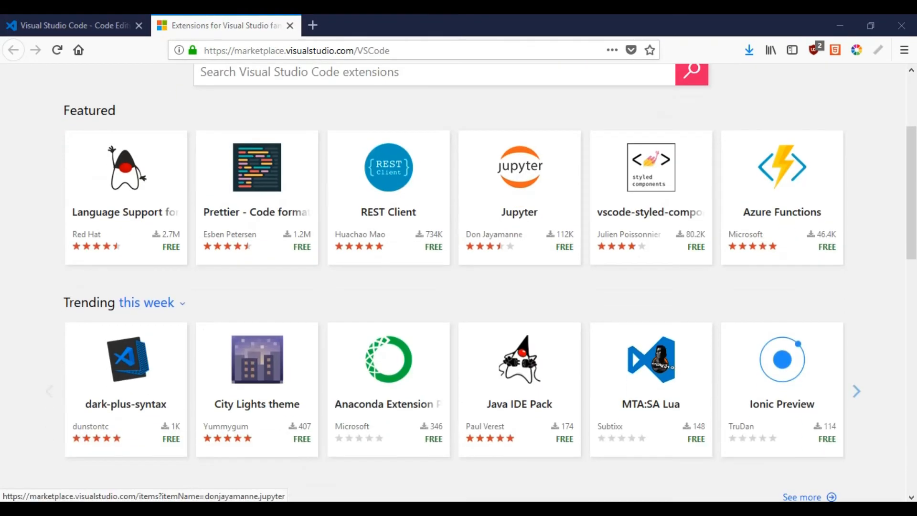
pyautogui.scroll(-3)
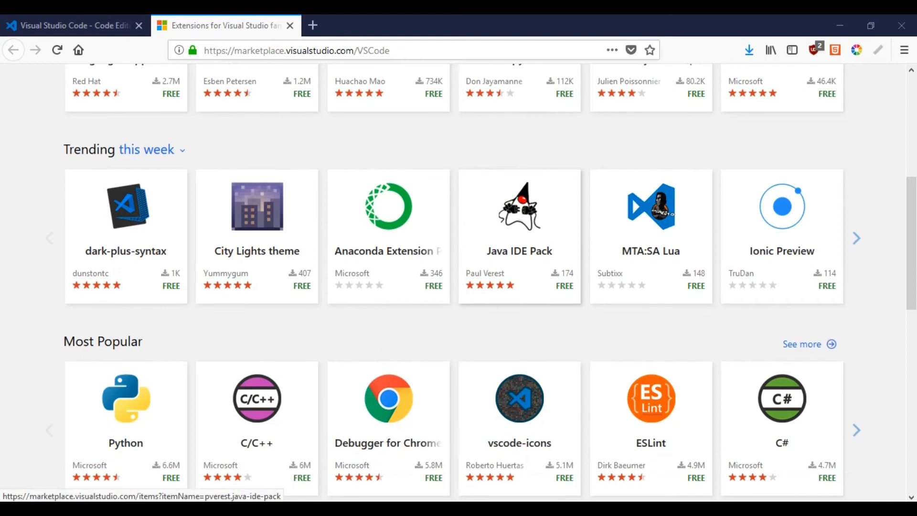
pyautogui.scroll(-3)
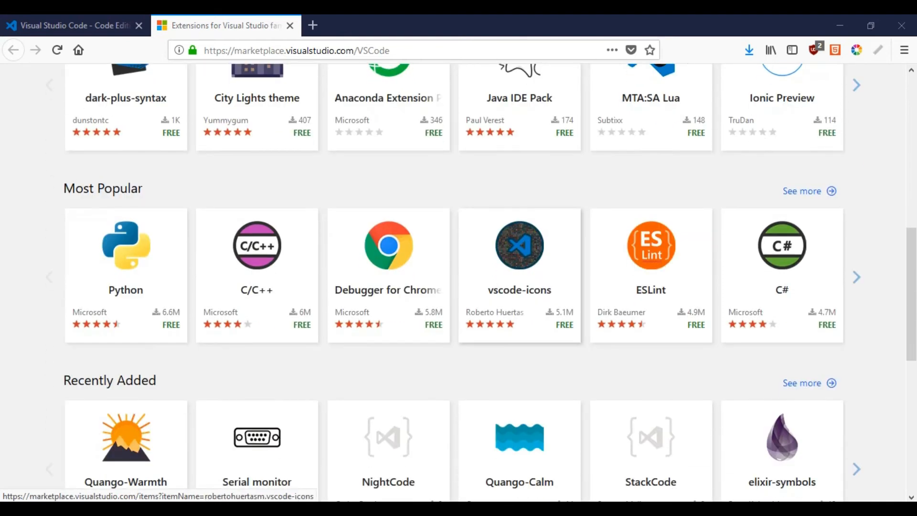
pyautogui.scroll(-3)
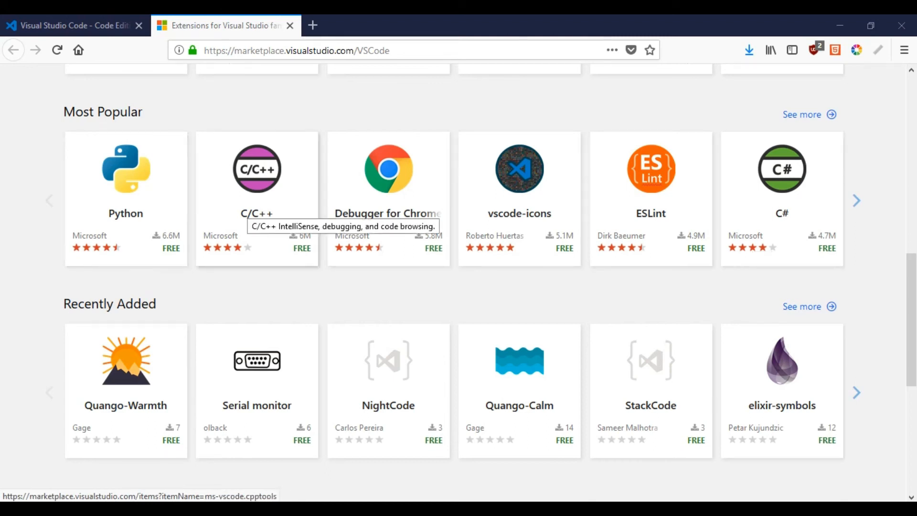
pyautogui.click(256, 169)
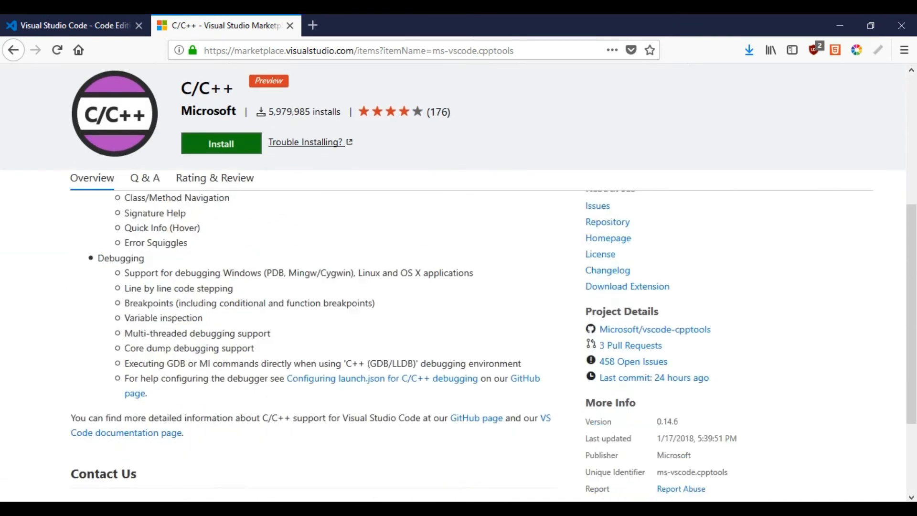
pyautogui.scroll(-3)
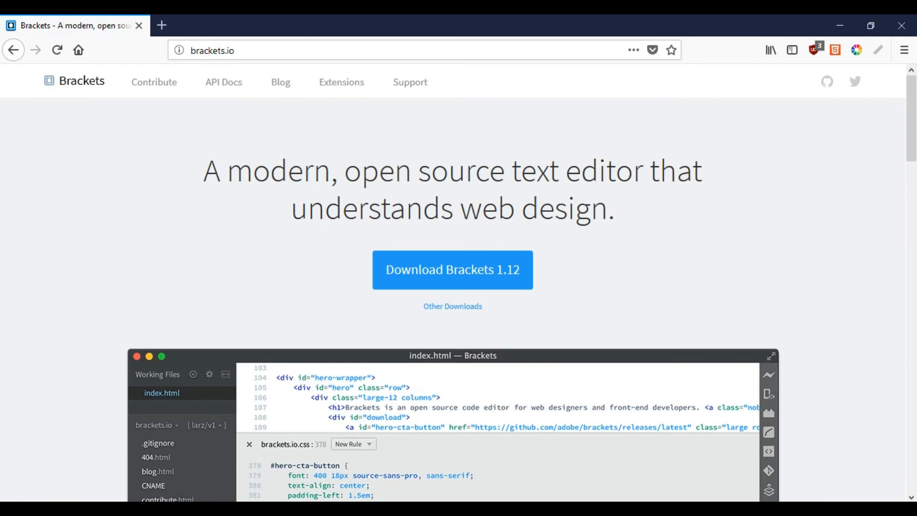
# Scroll brackets.io past the download button and screenshot to Why Use Brackets.
pyautogui.scroll(-3)
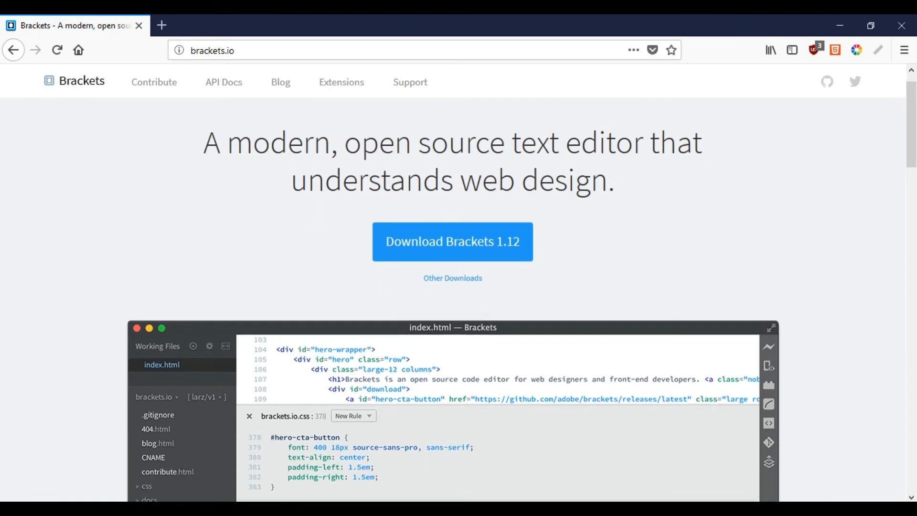
pyautogui.scroll(-3)
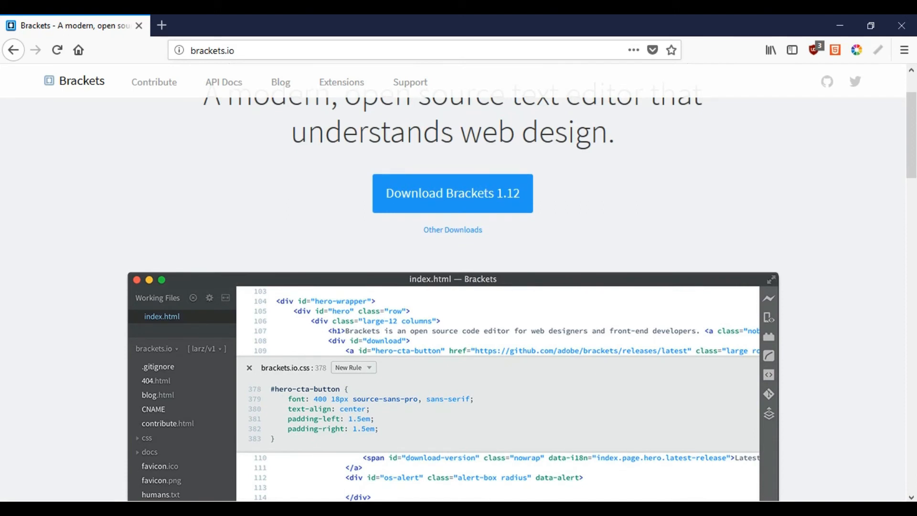
pyautogui.scroll(-3)
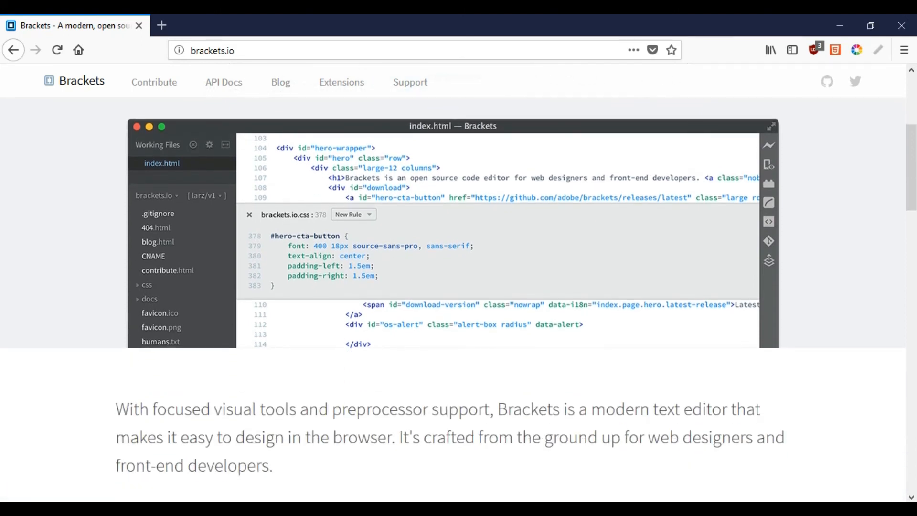
pyautogui.scroll(-3)
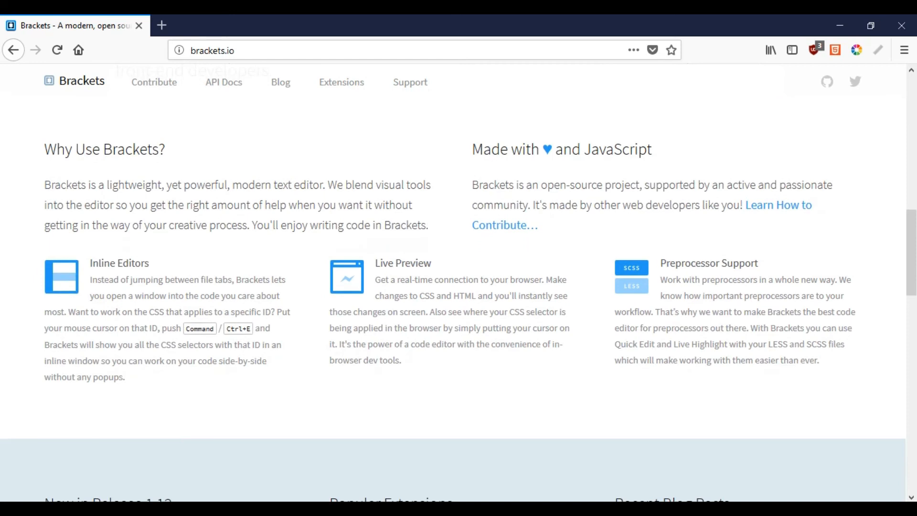
pyautogui.scroll(-3)
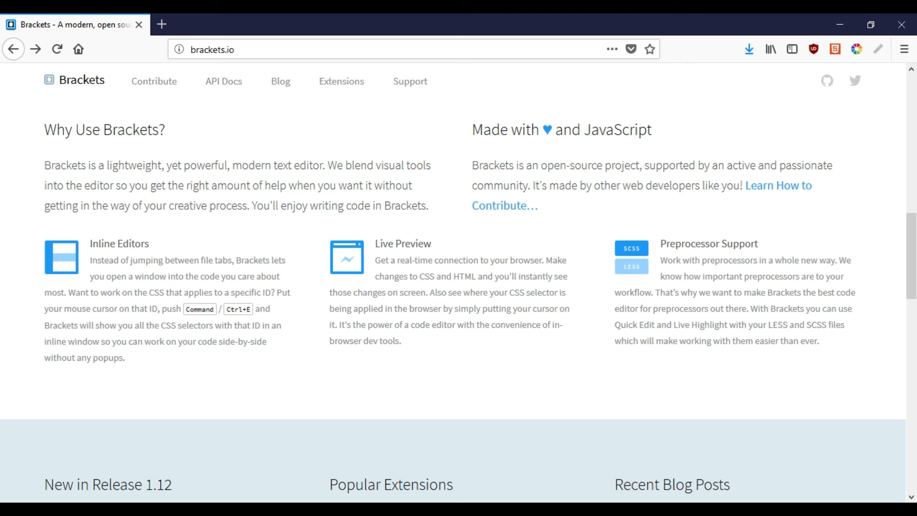
pyautogui.scroll(3)
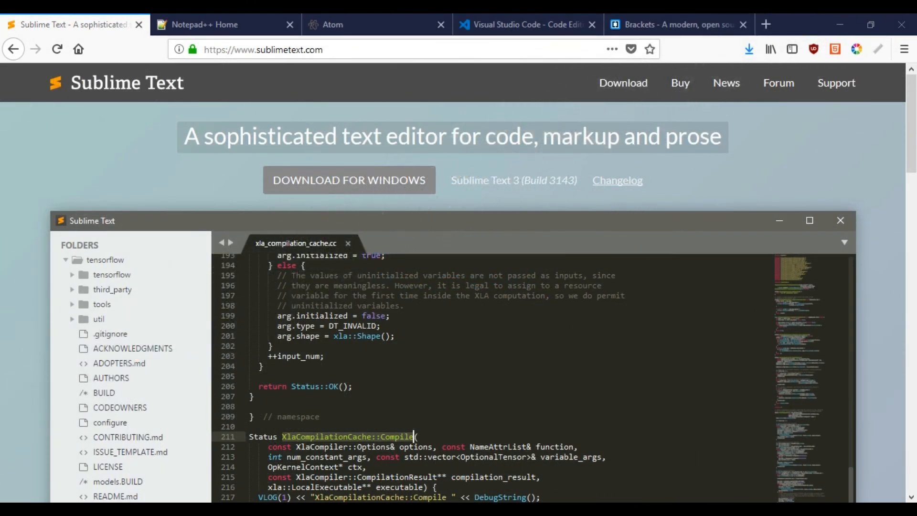
# Skim further down the Sublime Text page, then revisit and scroll through the Atom homepage.
pyautogui.scroll(-3)
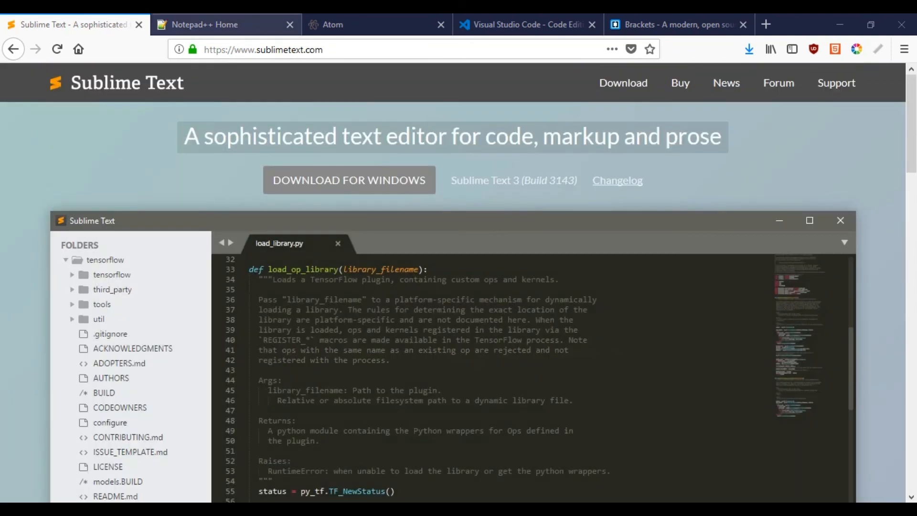
pyautogui.click(225, 25)
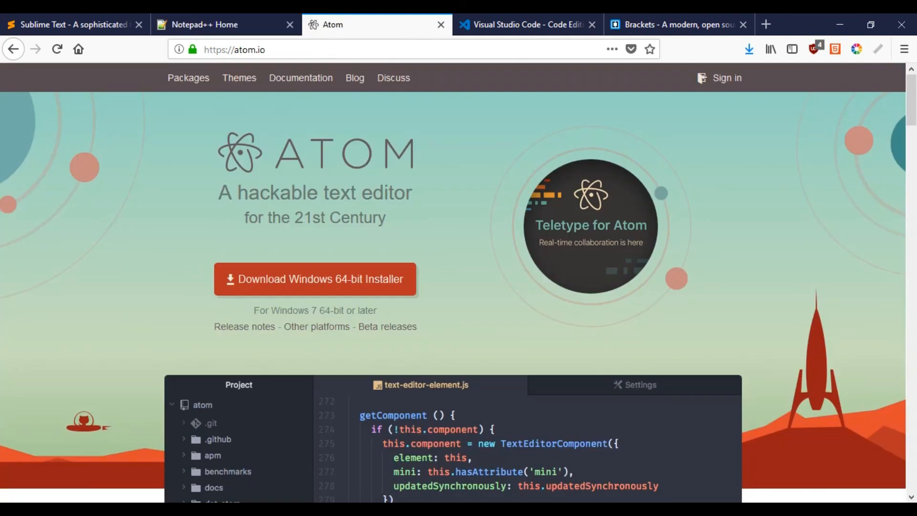
pyautogui.scroll(-3)
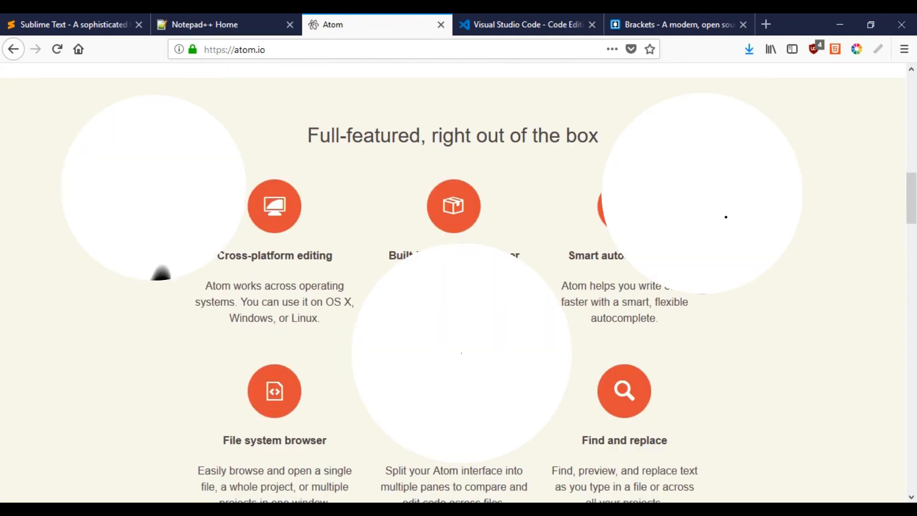
pyautogui.scroll(-3)
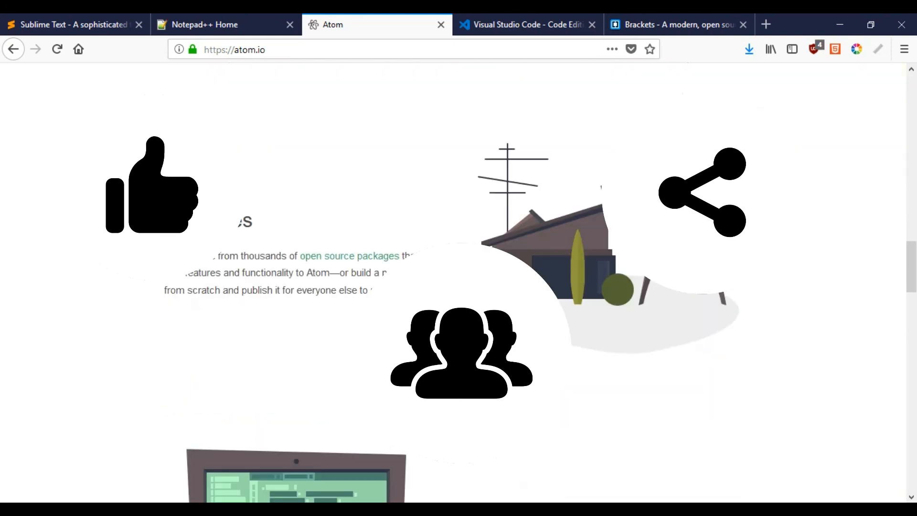
pyautogui.scroll(-3)
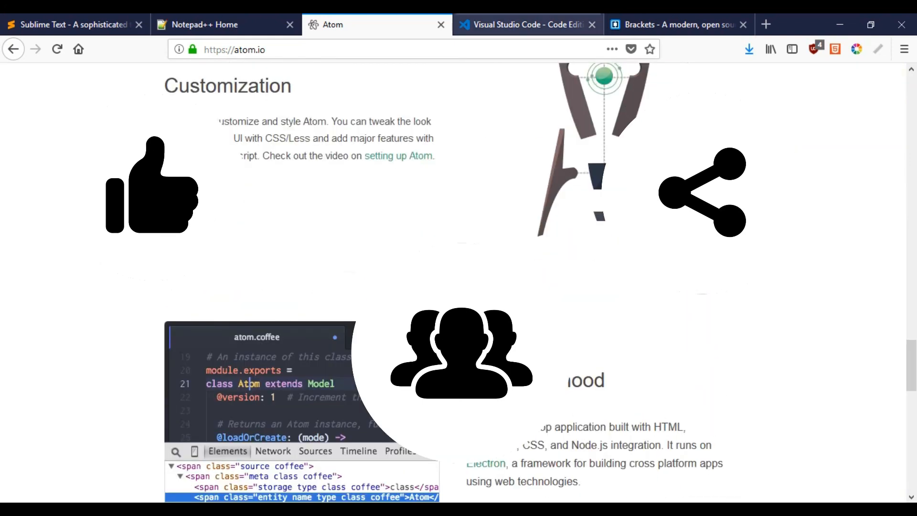
# Skim the Visual Studio Code homepage again, then return to Brackets' release highlights and extensions.
pyautogui.click(527, 25)
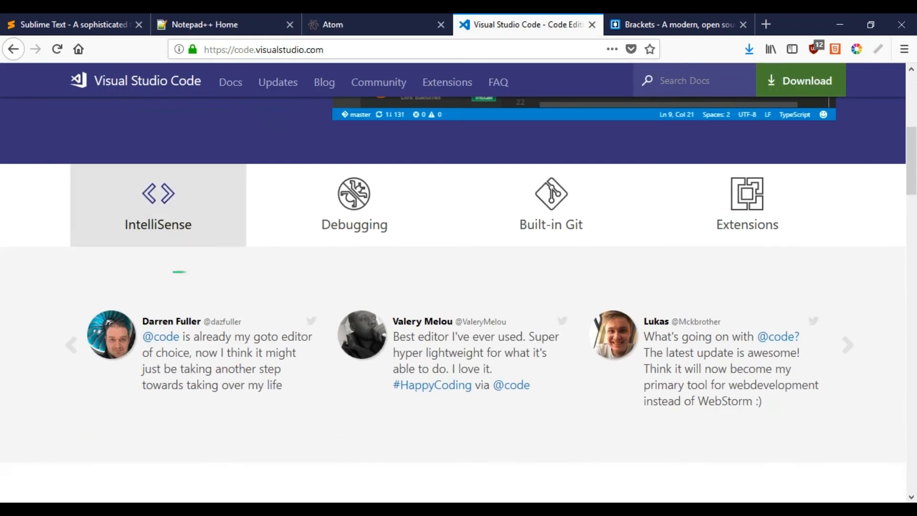
pyautogui.scroll(-3)
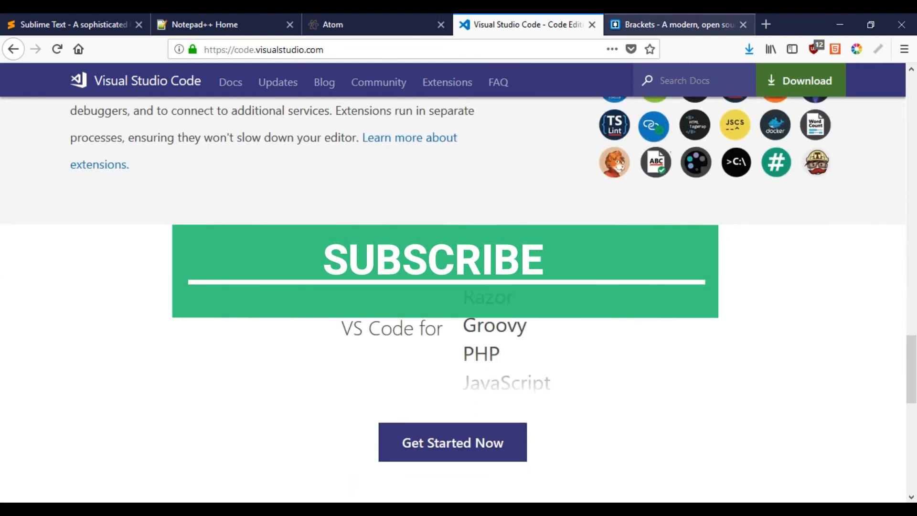
pyautogui.click(673, 24)
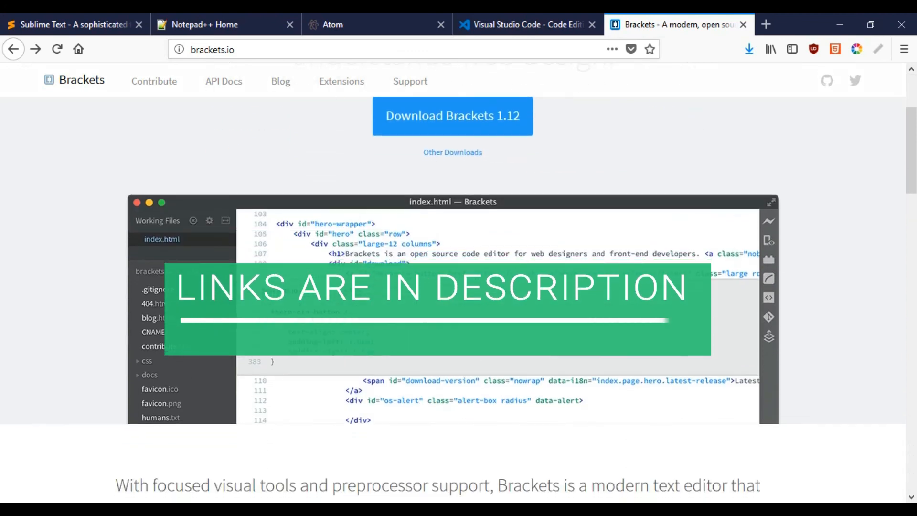
pyautogui.scroll(-3)
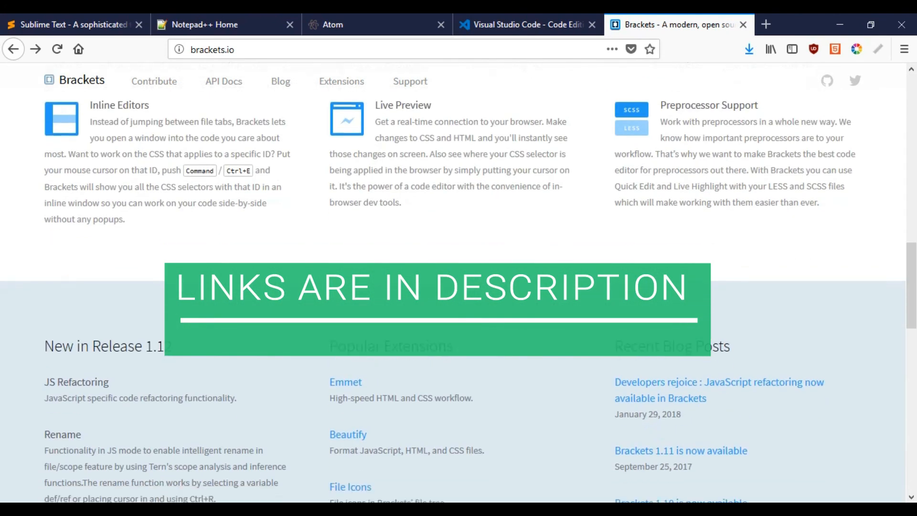
pyautogui.scroll(-3)
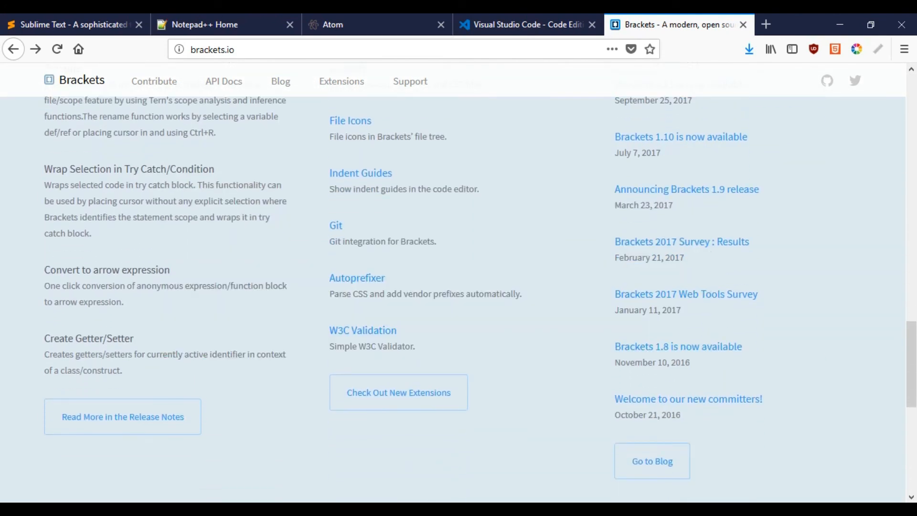